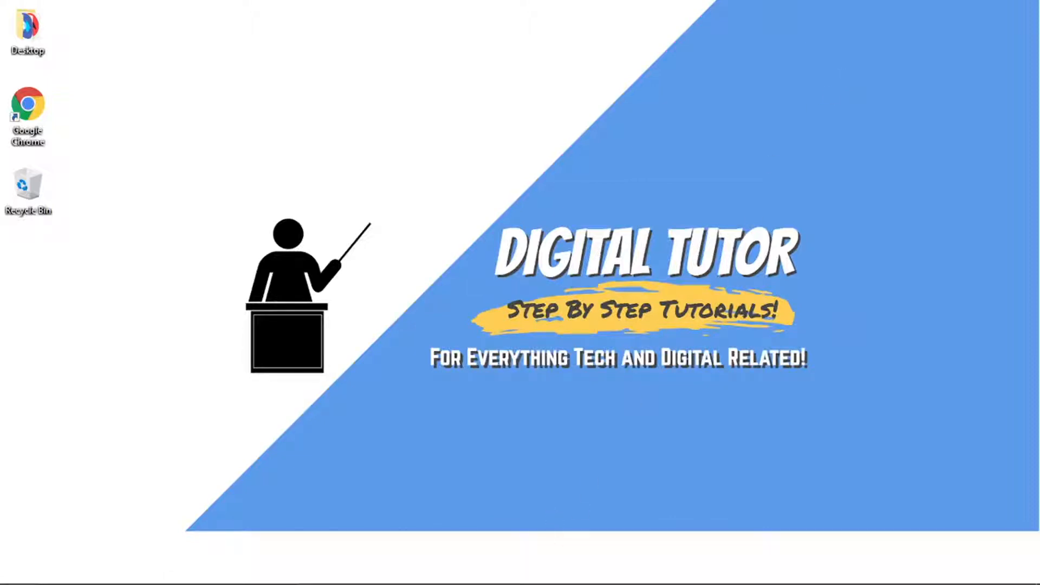
Step: Launch Google Chrome from its desktop shortcut
double_click(27, 112)
type("t")
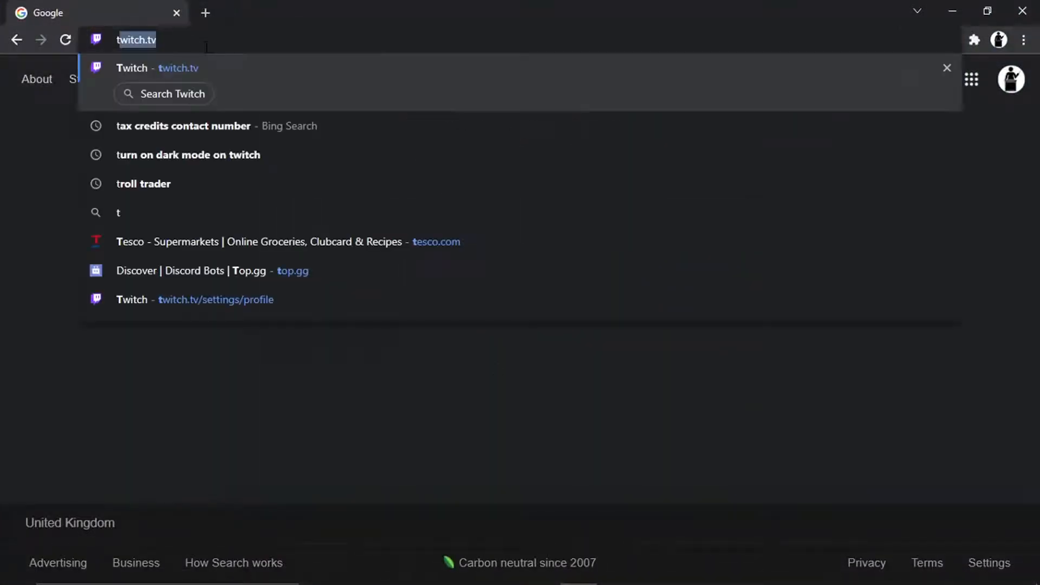
Step: Enter twitch.tv in Chrome's address bar to load Twitch
type("witch.tv")
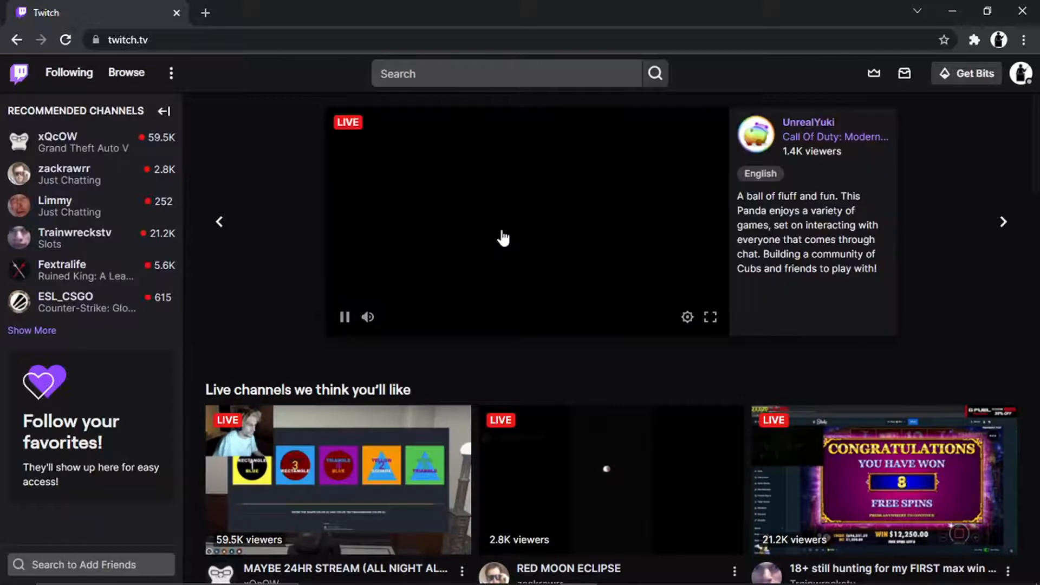
Step: Pause the featured live stream on Twitch's home page
left_click(345, 316)
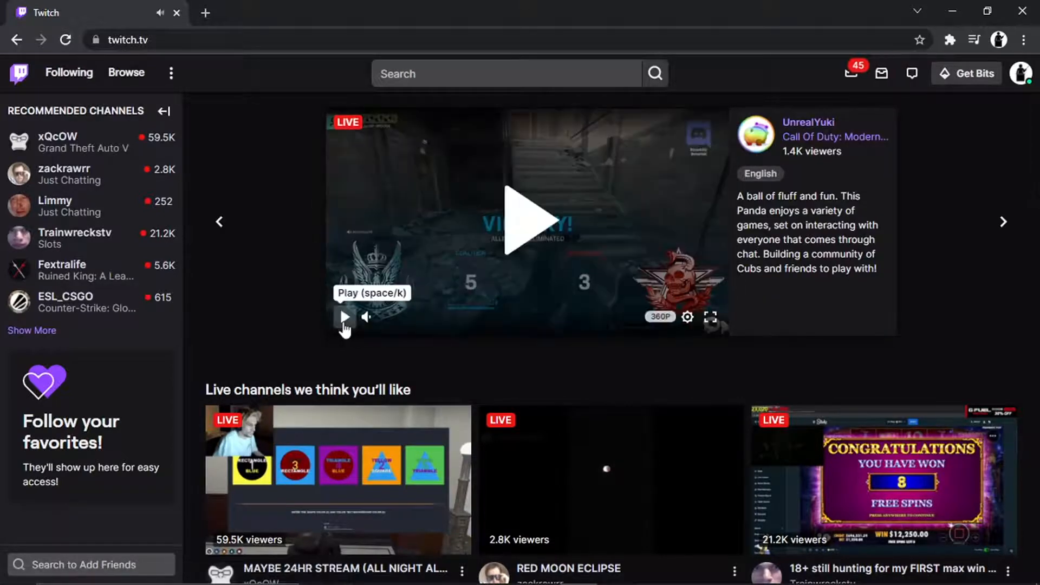
mouse_move(162, 111)
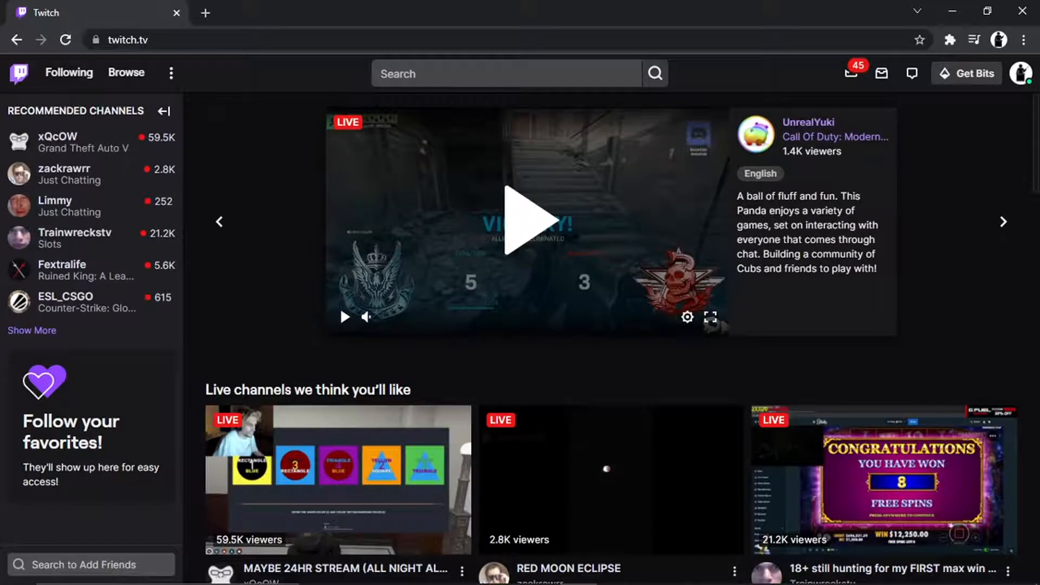
mouse_move(985, 100)
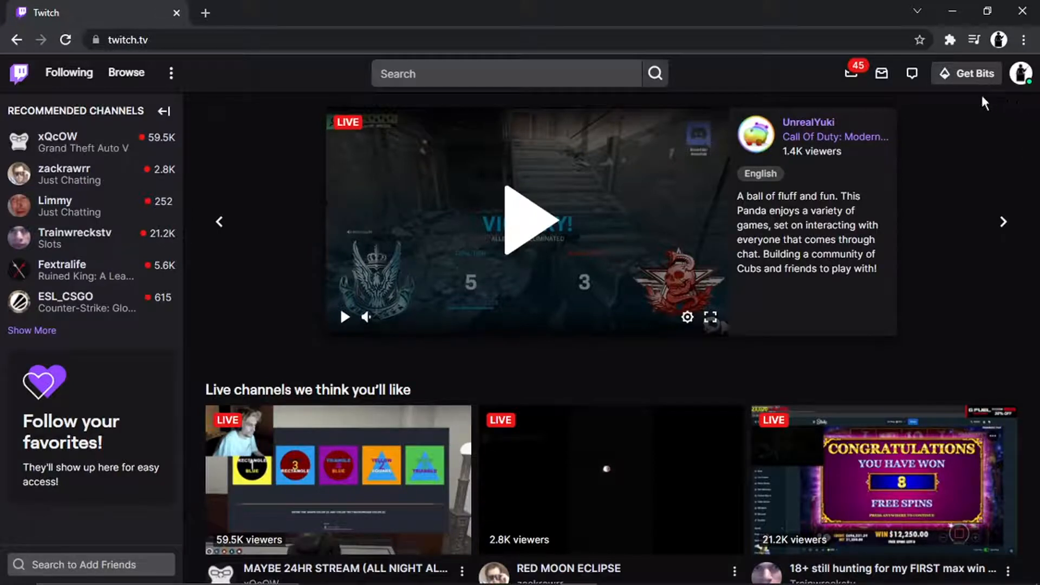
mouse_move(941, 88)
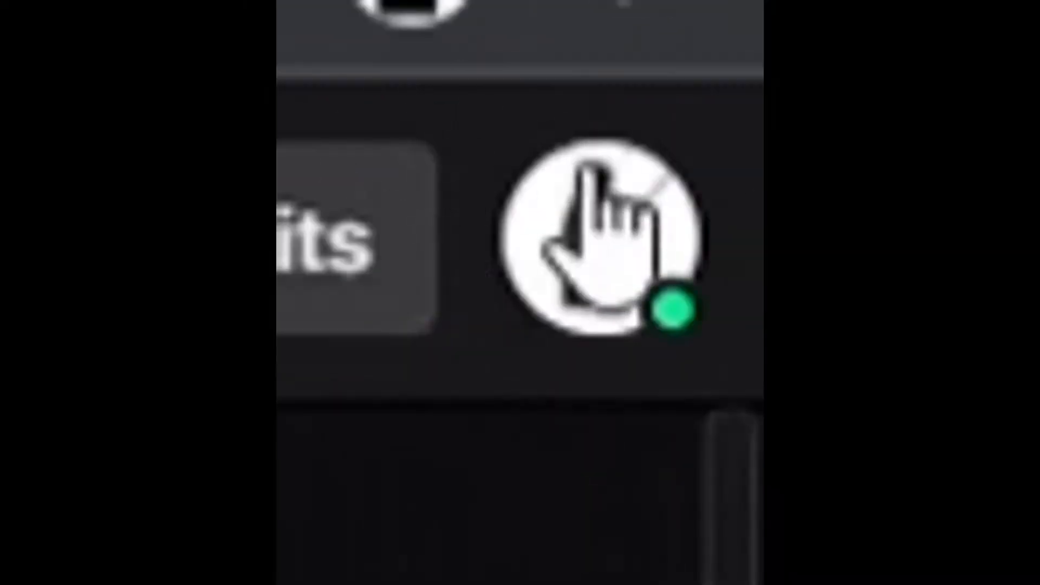
Step: Open the account dropdown from the profile avatar at top right
left_click(1022, 73)
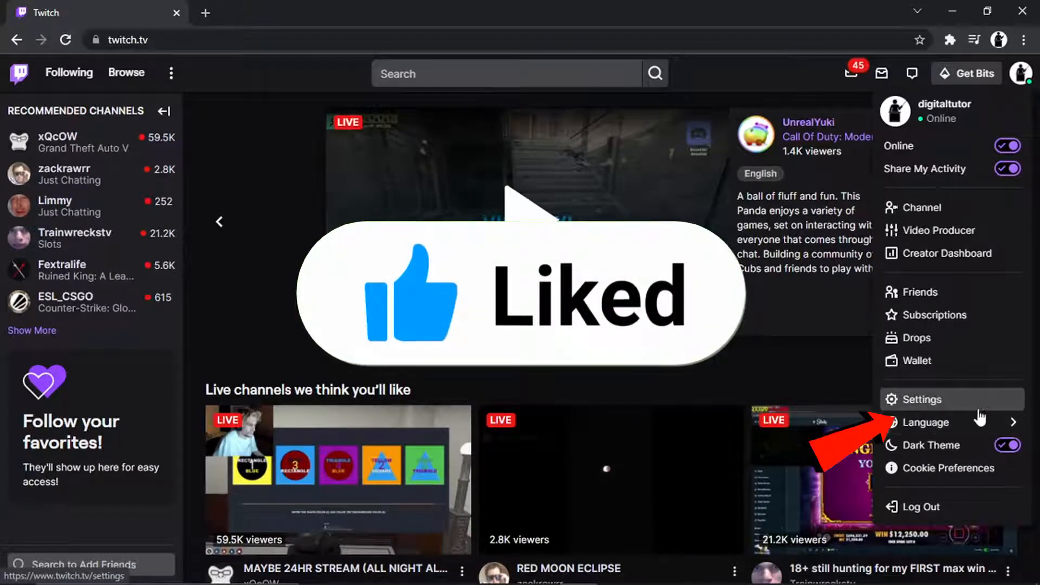
mouse_move(927, 422)
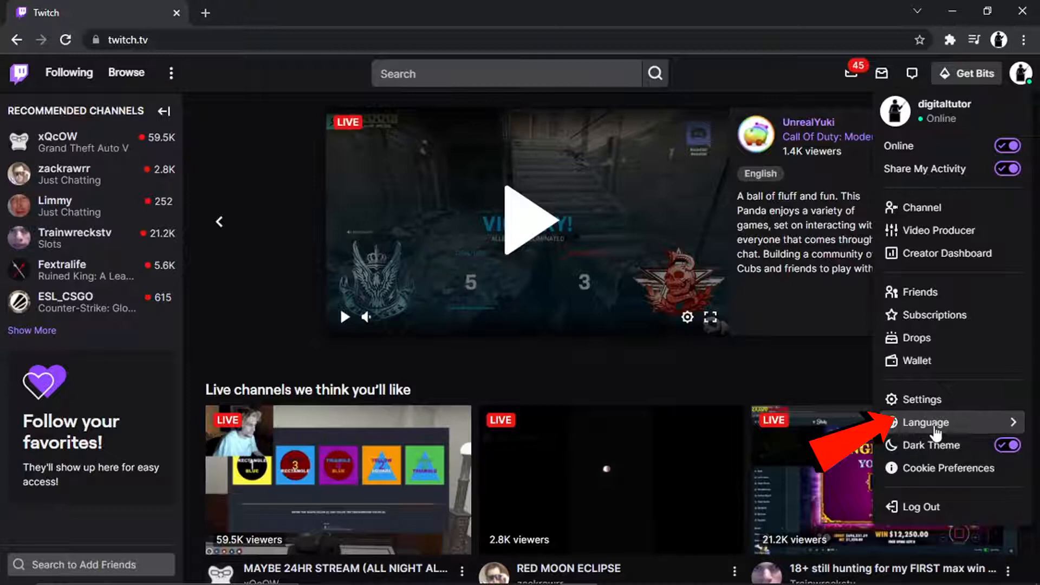
Step: Choose Deutsch from the profile menu's Language list
left_click(931, 422)
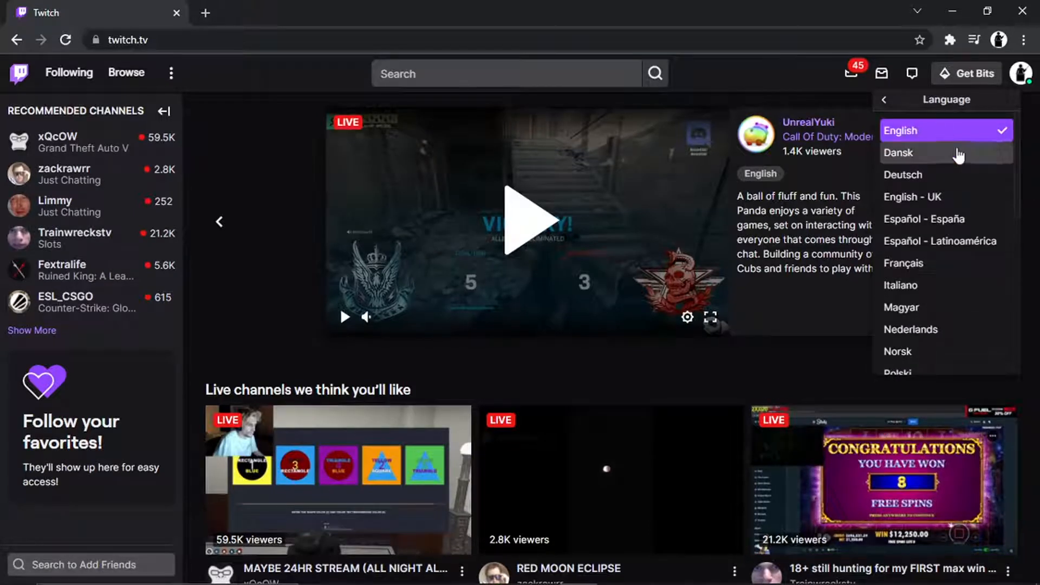
scroll("down", 3)
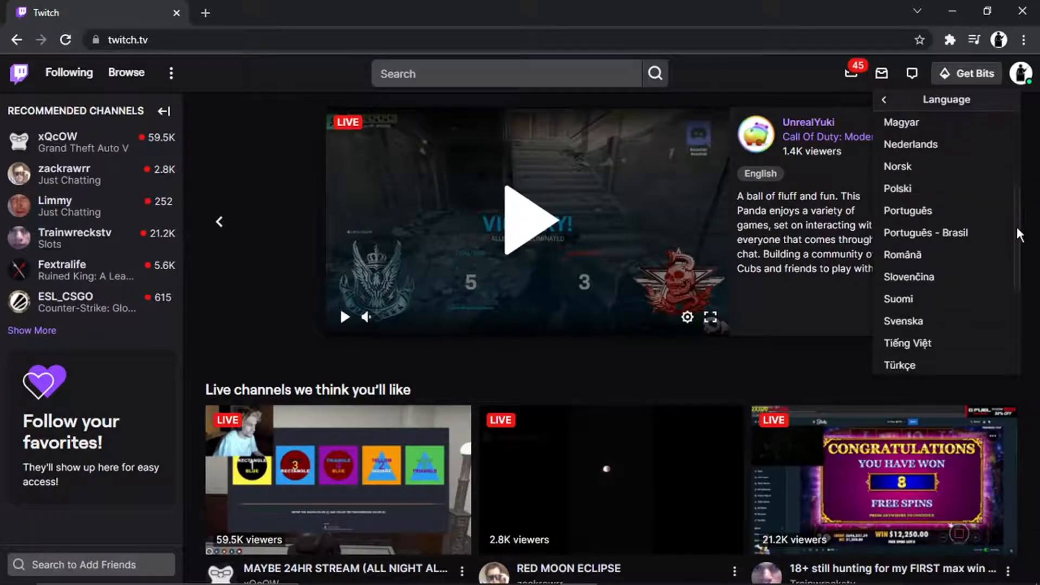
scroll("up", 3)
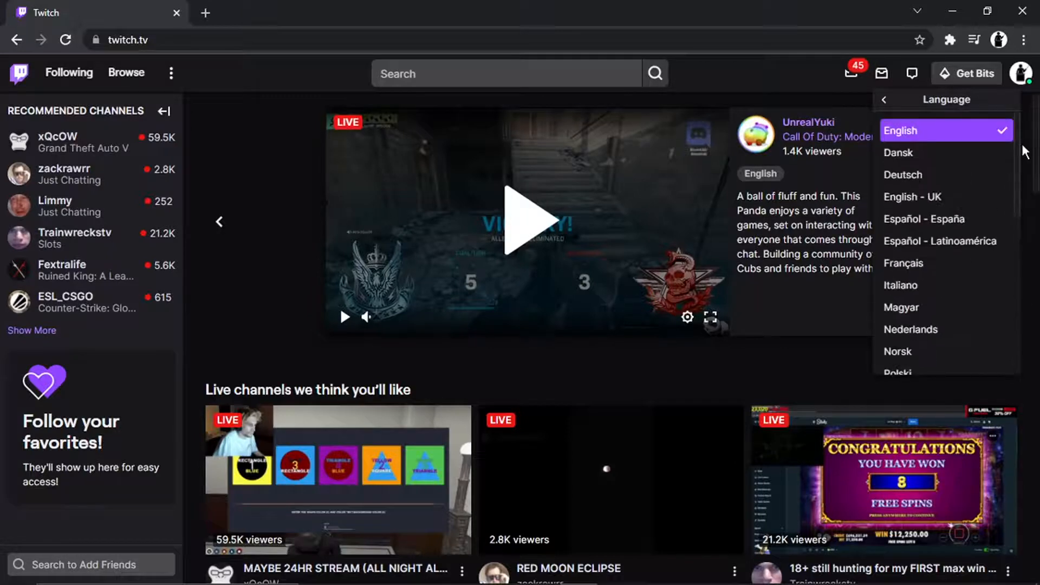
mouse_move(916, 175)
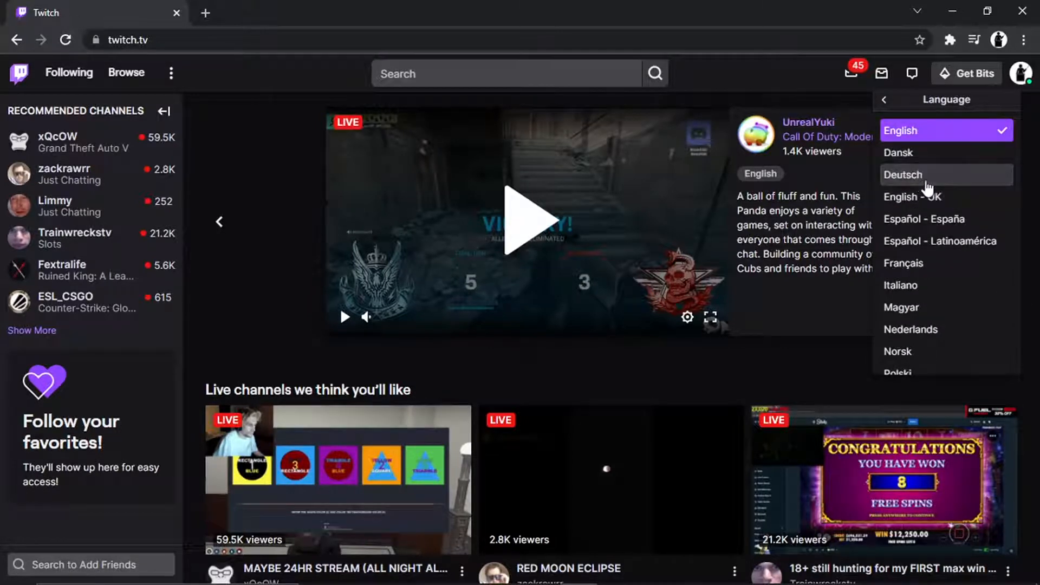
left_click(904, 174)
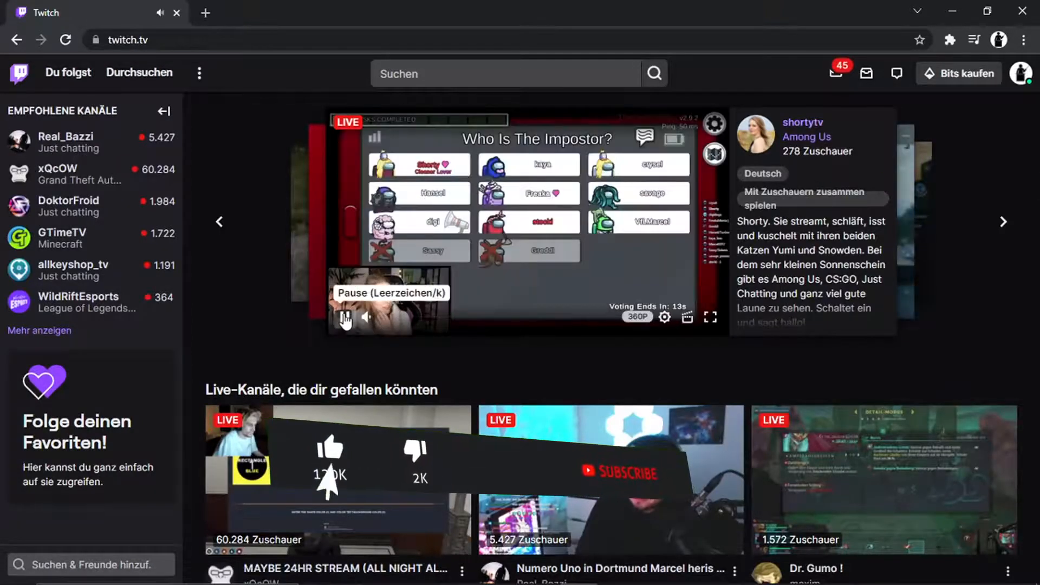
Step: Pause the stream again, then pick English under Sprache in the profile menu
left_click(345, 317)
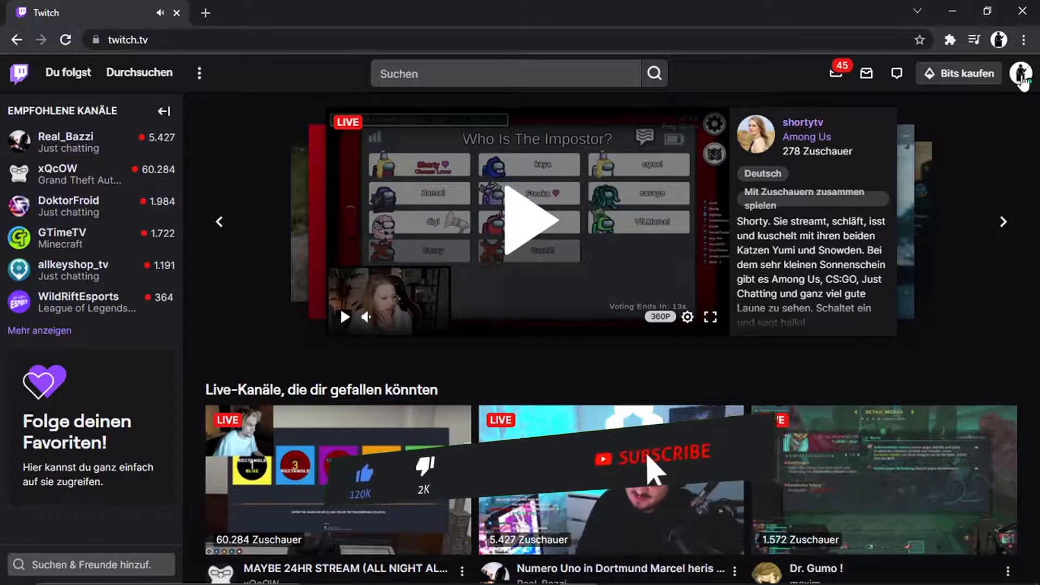
left_click(1022, 73)
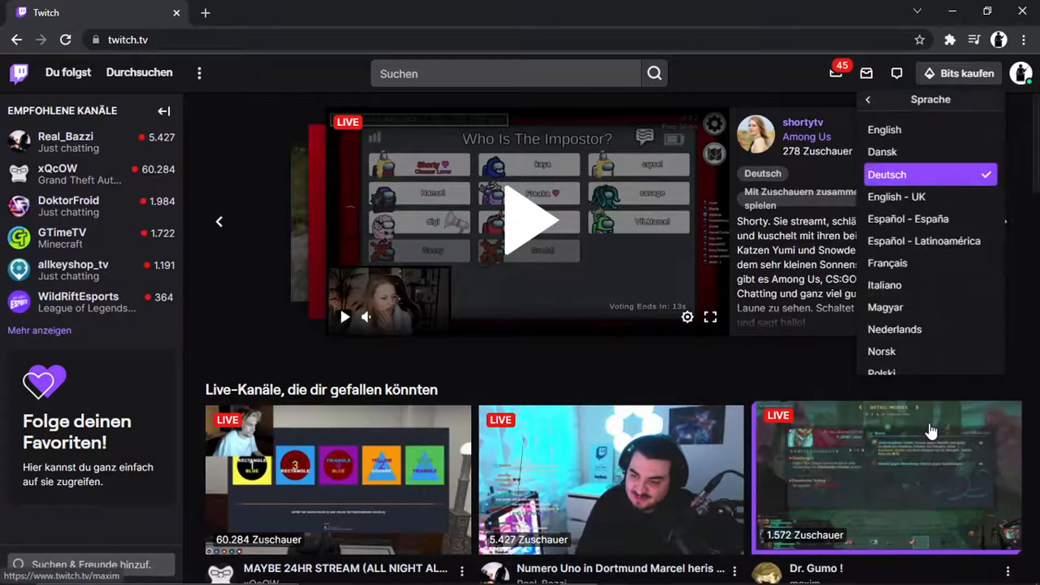
left_click(884, 129)
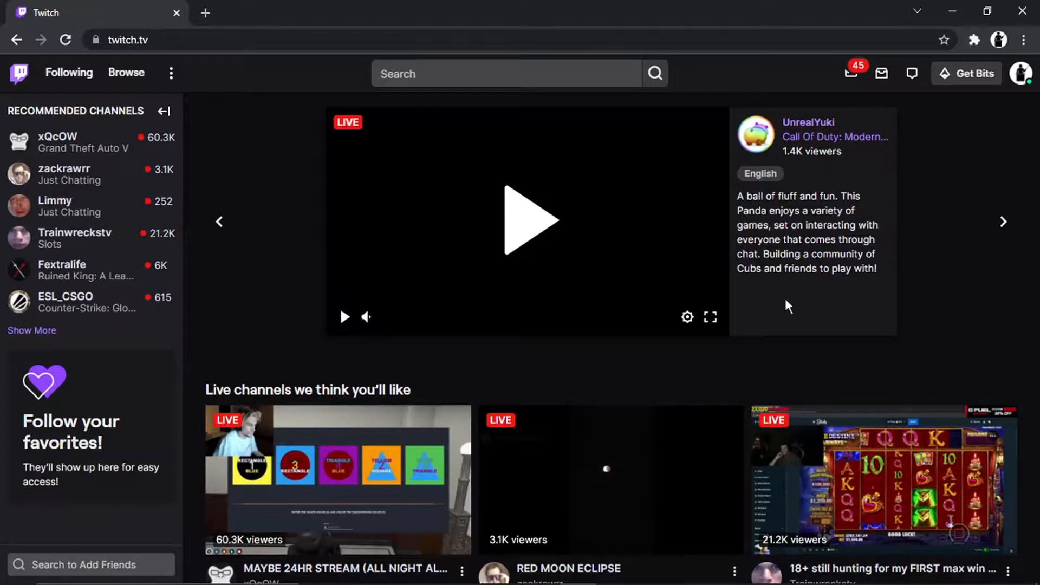
mouse_move(606, 441)
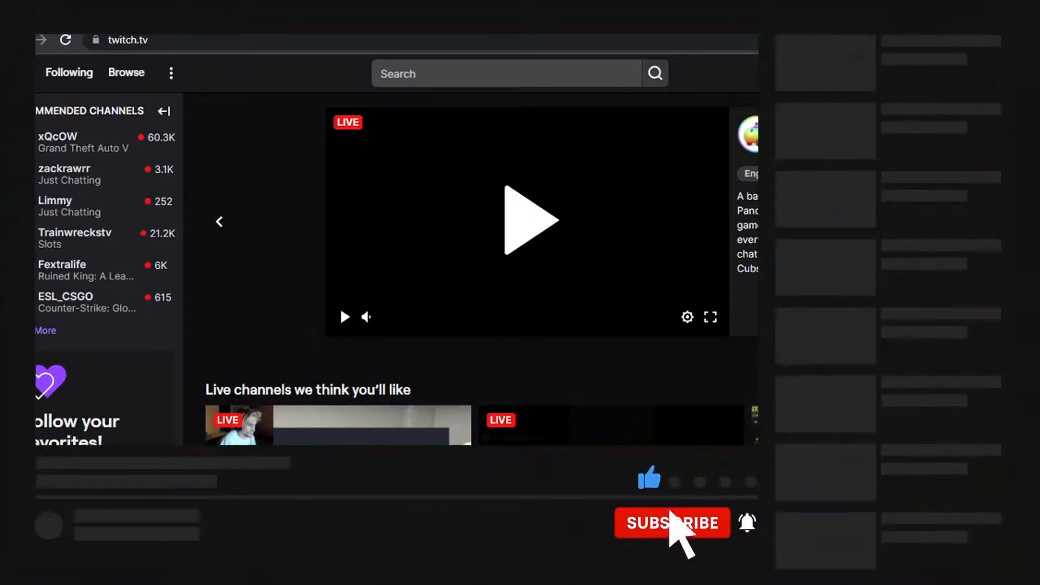
left_click(672, 523)
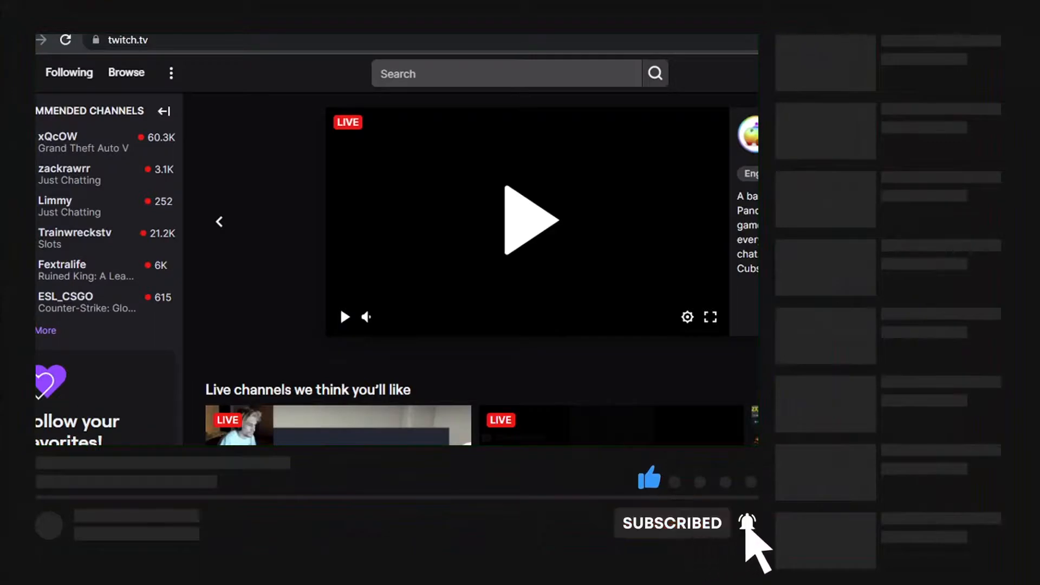
mouse_move(589, 411)
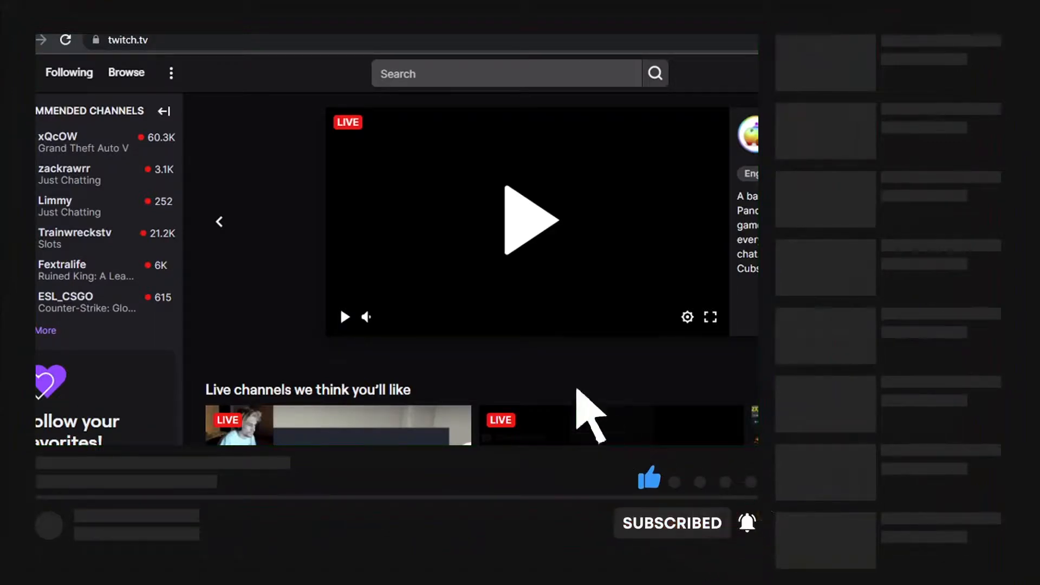